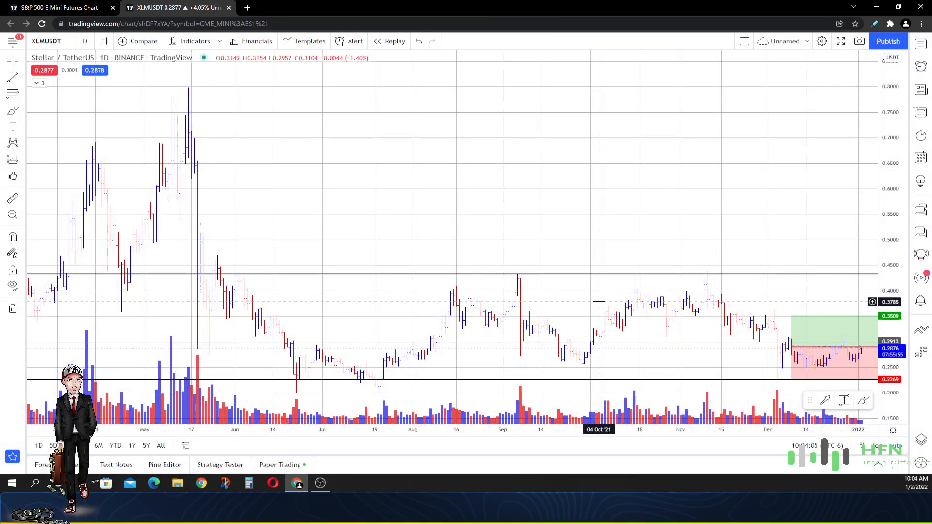
mouse_move(704, 57)
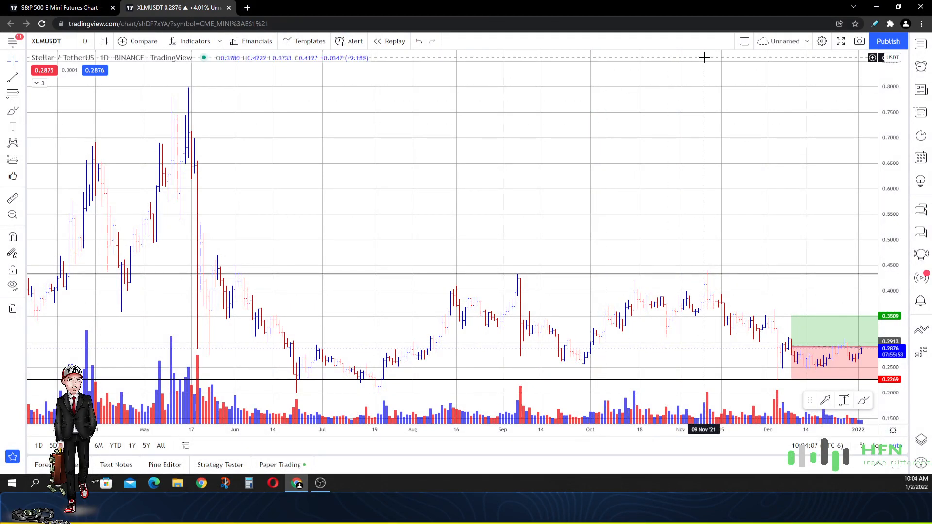
mouse_move(767, 142)
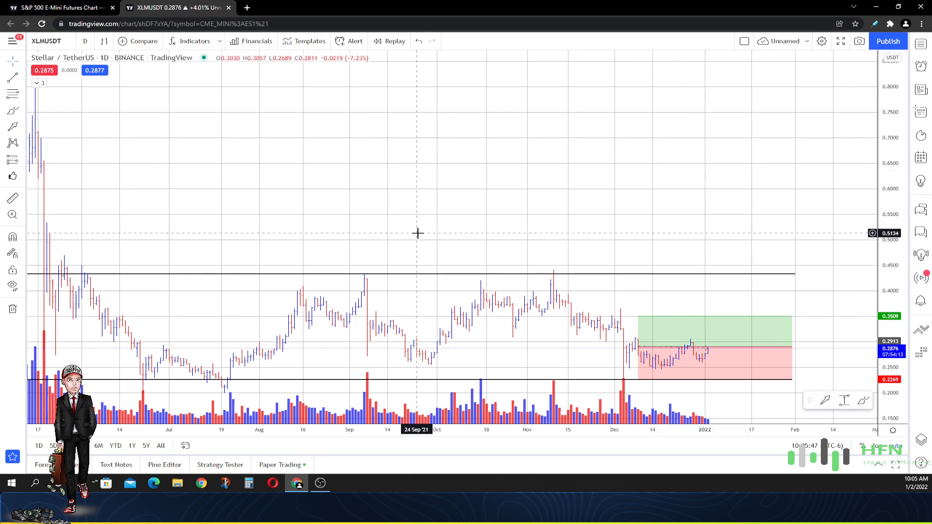
mouse_move(397, 236)
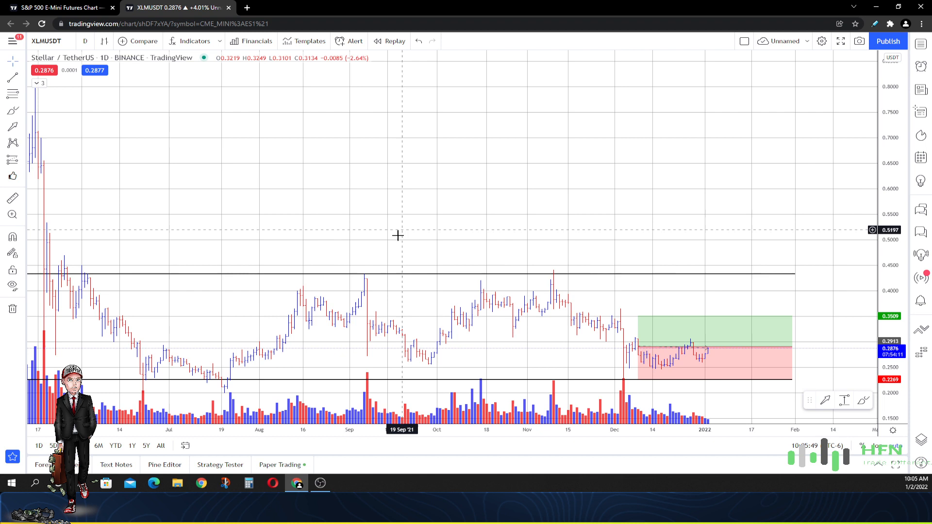
Switch to 1M bars and place a red downward arrow above the 2021 high at resistance
click(85, 41)
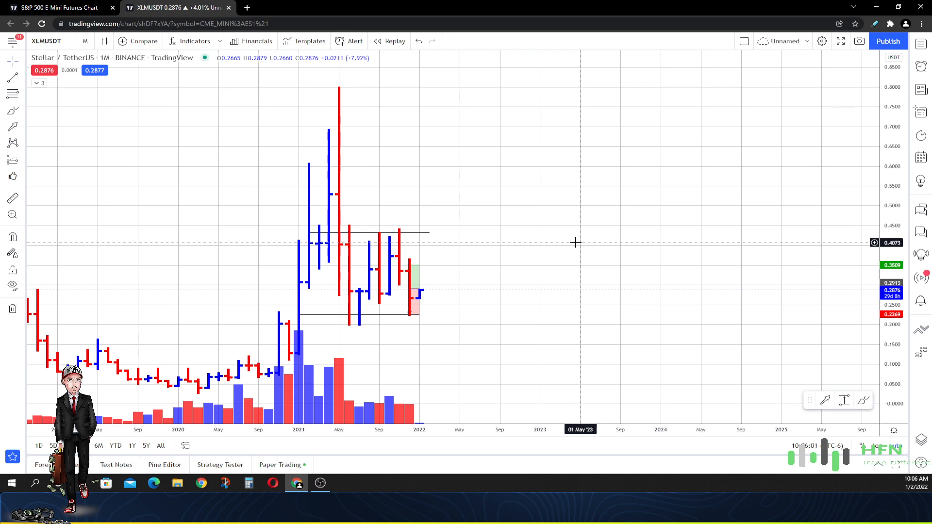
mouse_move(749, 370)
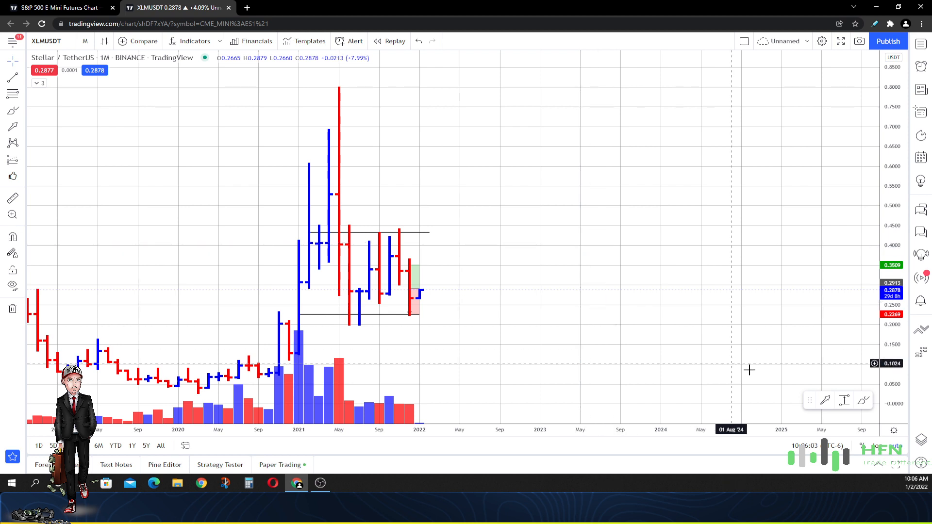
mouse_move(412, 195)
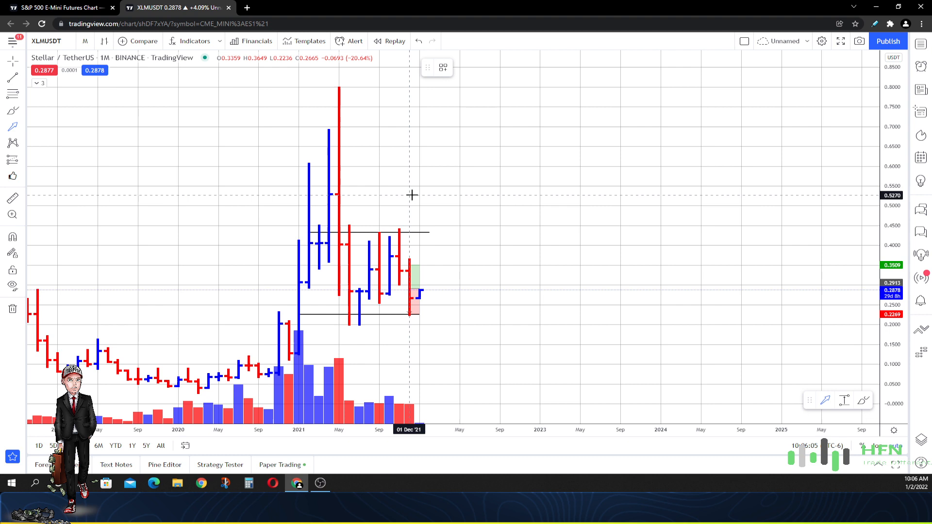
drag(409, 197, 416, 256)
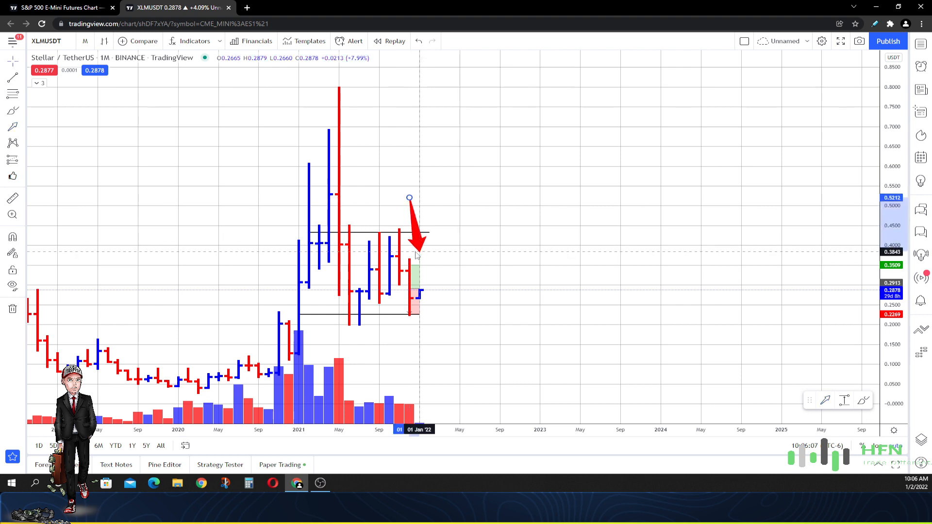
click(417, 244)
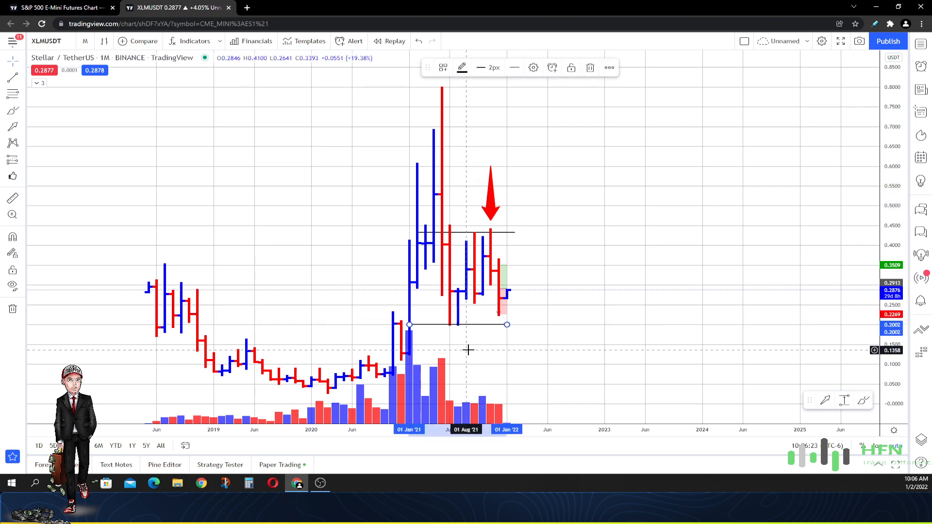
mouse_move(275, 165)
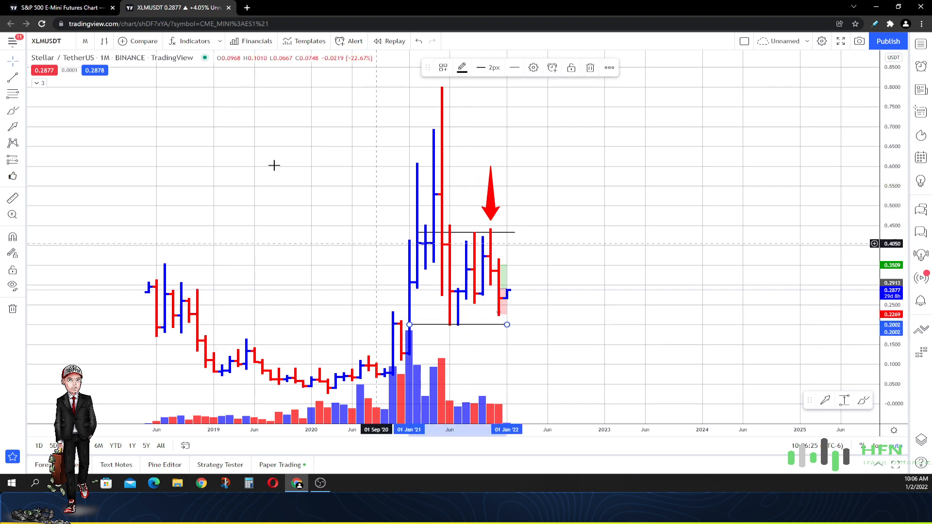
Switch to 3-month bars and shift the red arrow over the latest quarterly top
click(86, 41)
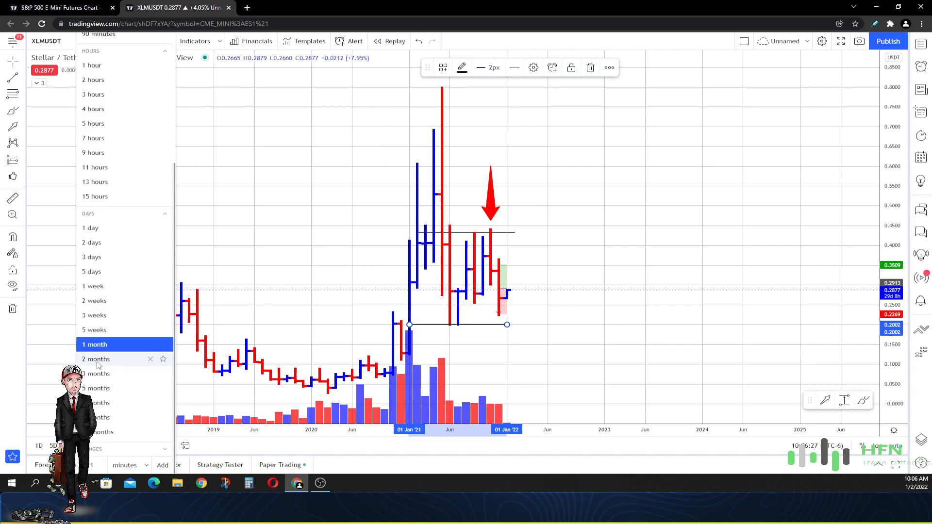
click(97, 373)
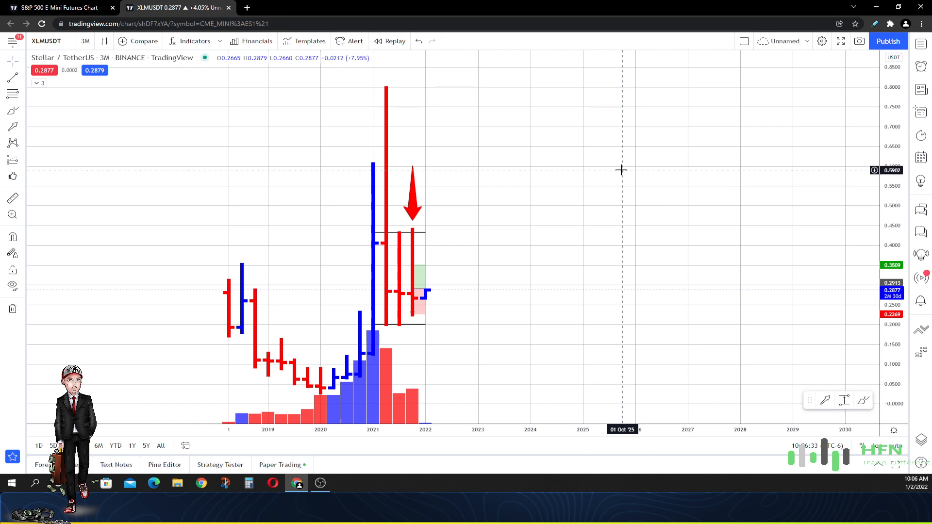
mouse_move(619, 165)
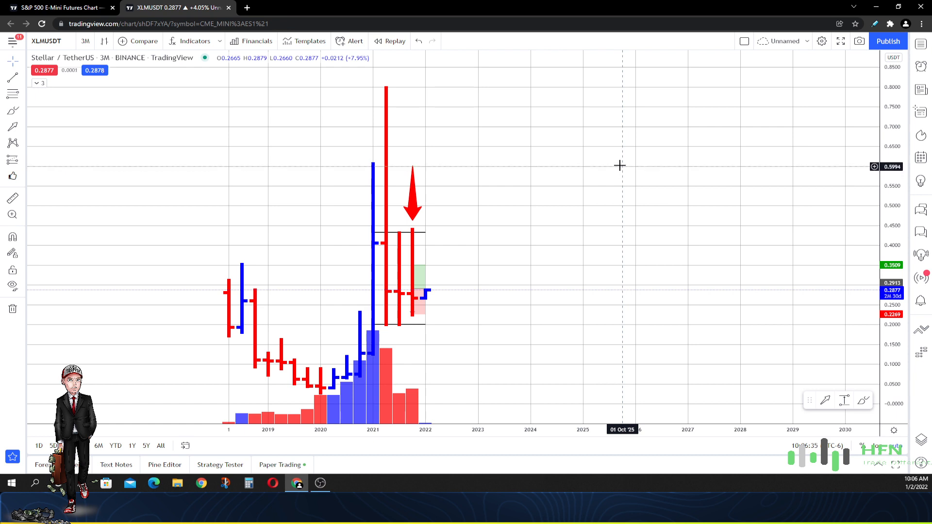
mouse_move(470, 176)
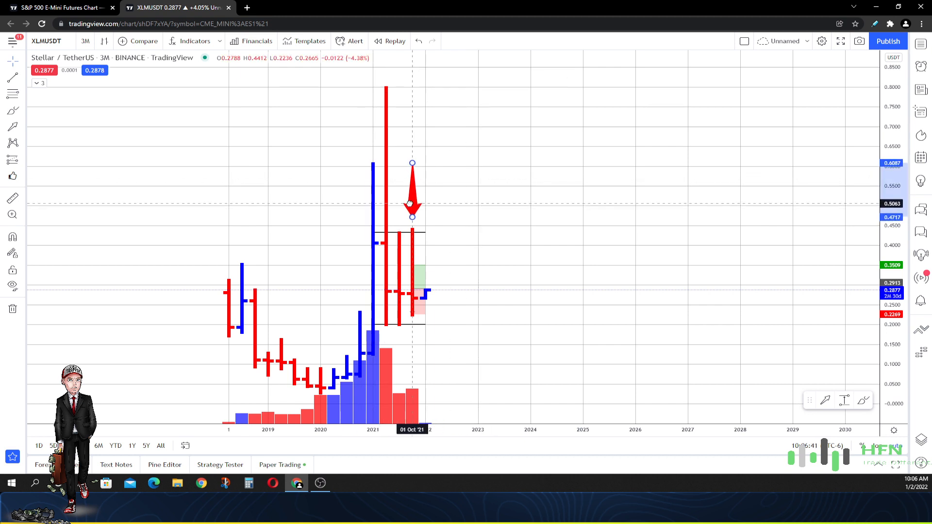
drag(412, 204, 398, 204)
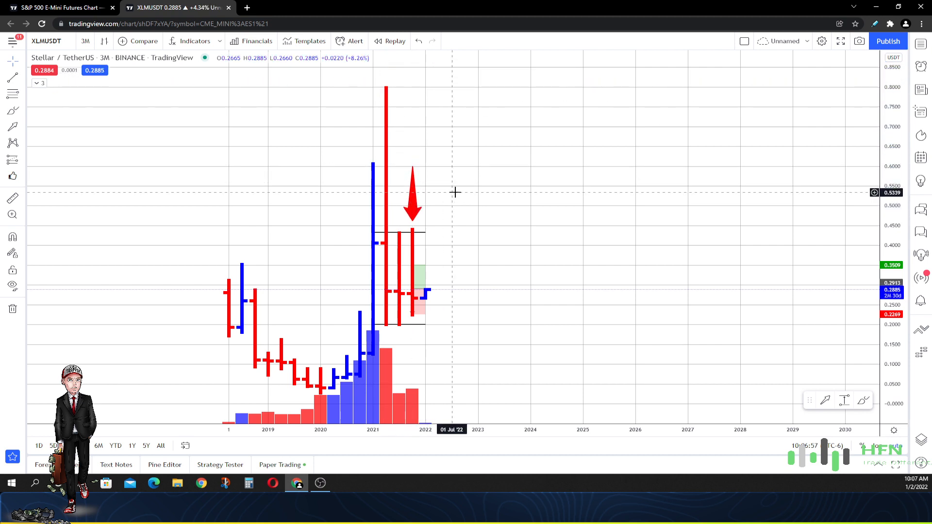
mouse_move(455, 187)
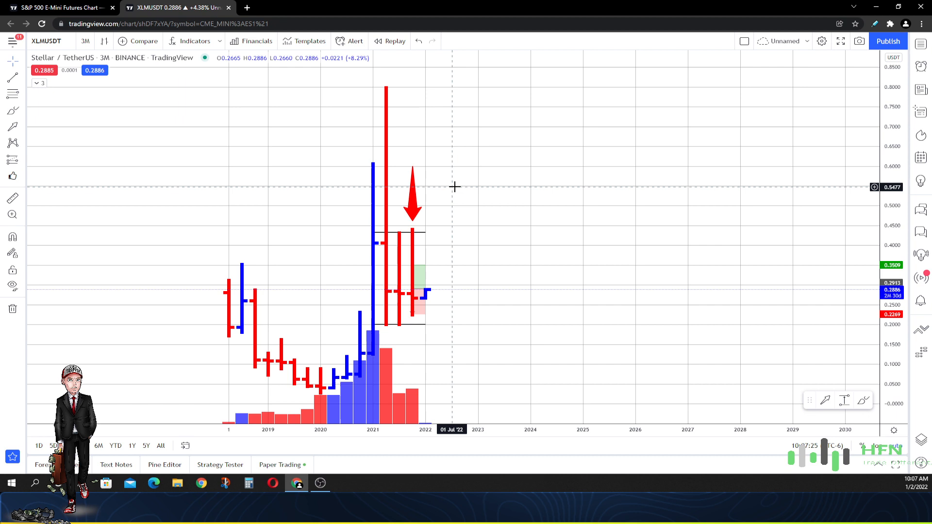
mouse_move(424, 196)
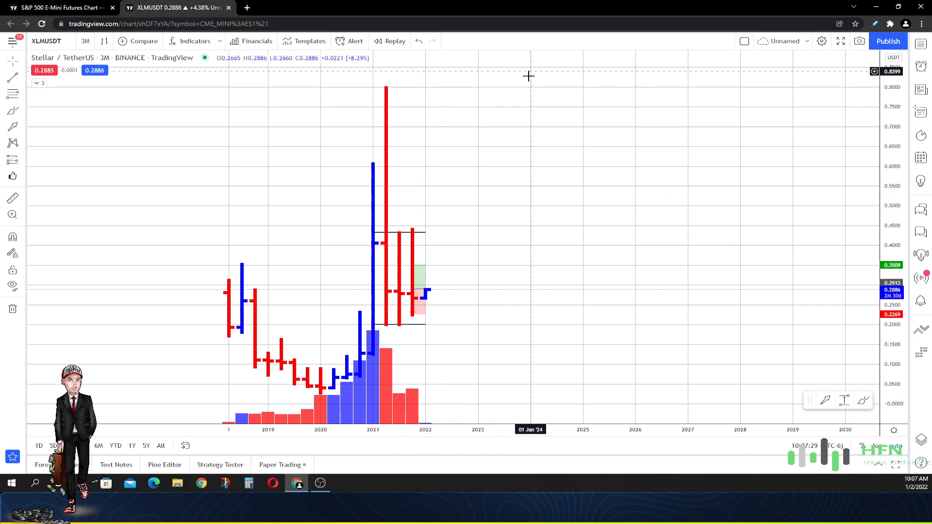
Switch to 6-month bars, keeping support/resistance lines and the position zone
click(85, 40)
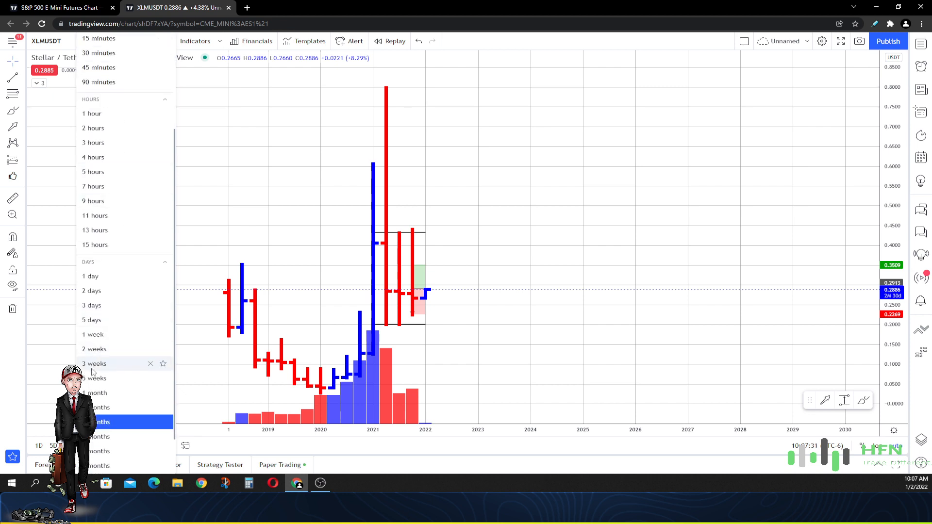
click(98, 422)
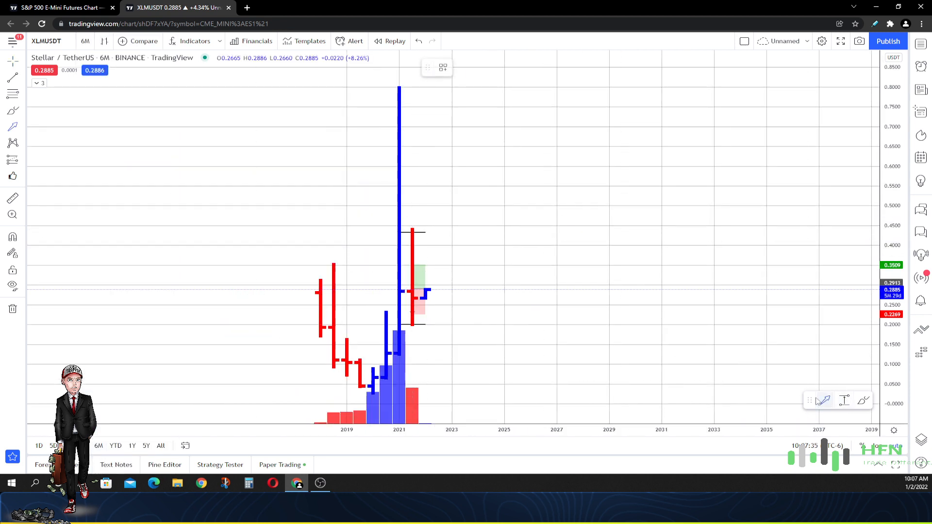
drag(412, 171, 411, 222)
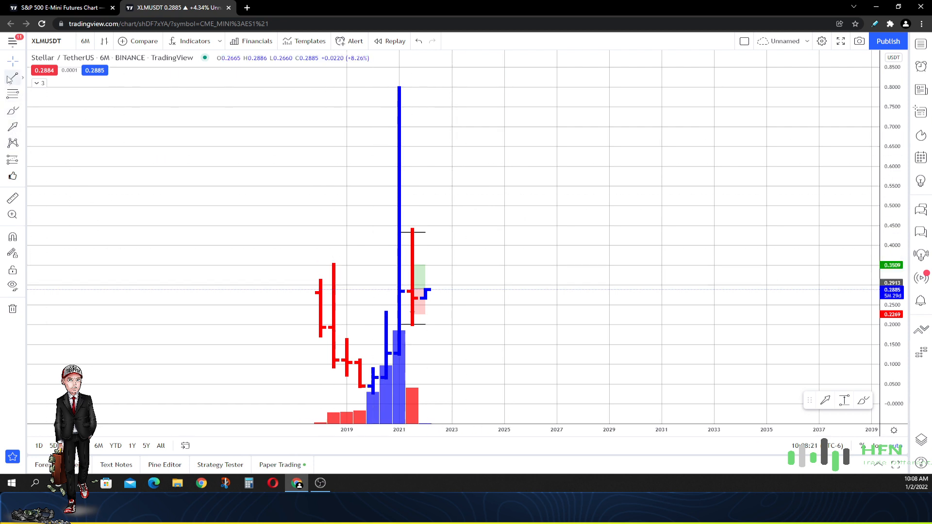
Draw an uptrend line from the 2020 low upward past the 2021 candles
drag(373, 396, 449, 320)
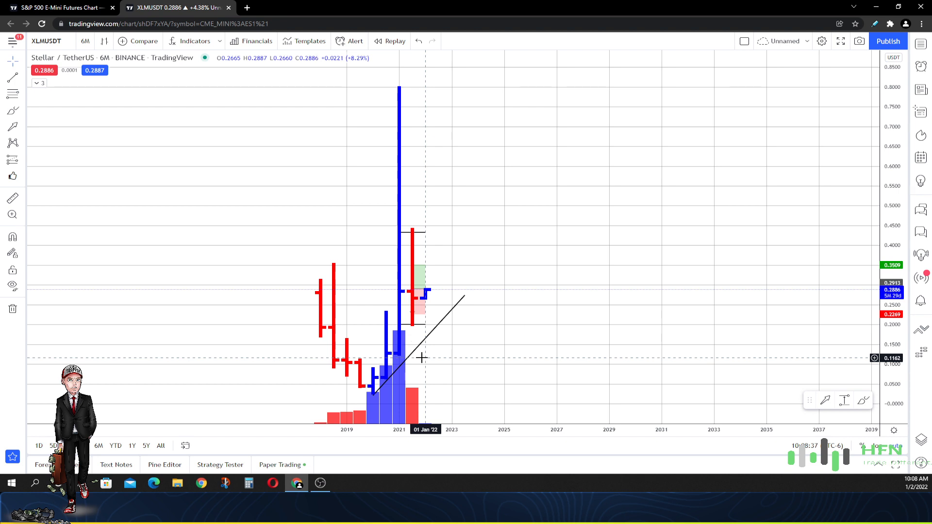
mouse_move(610, 35)
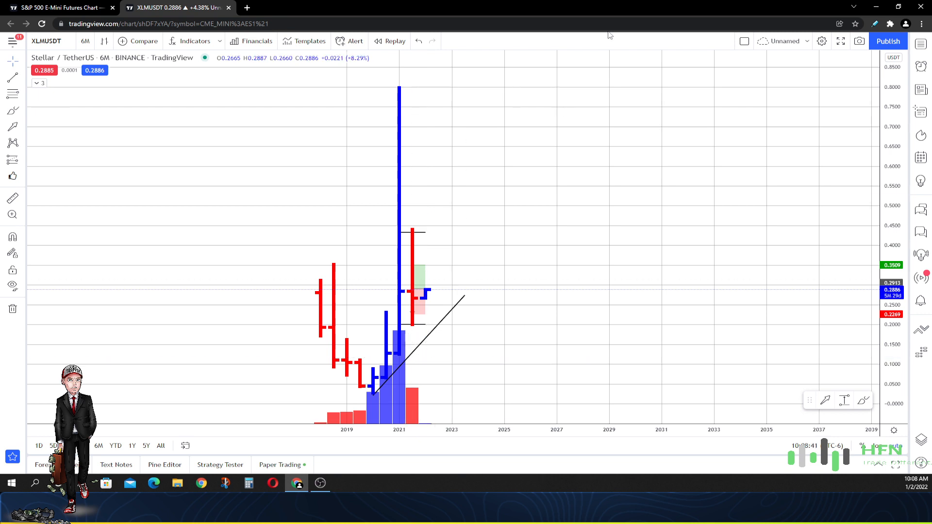
click(85, 41)
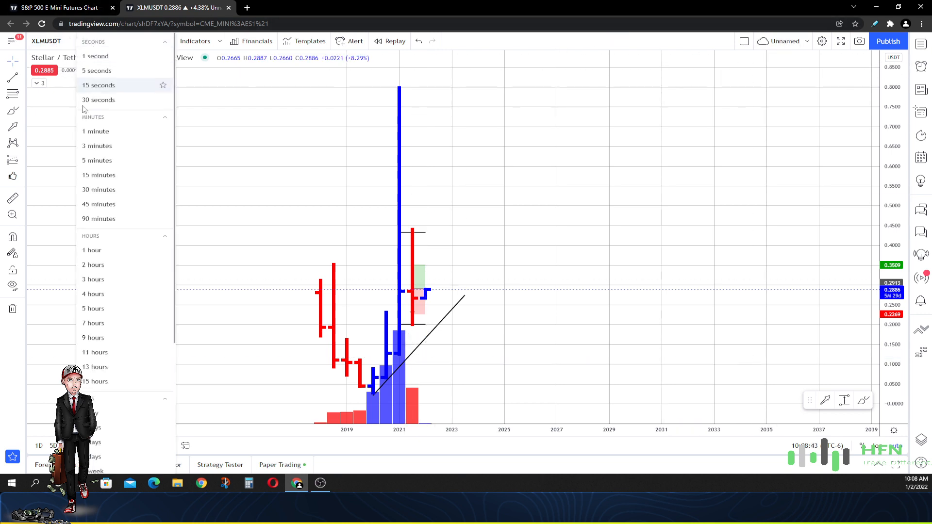
Show two-week bars and pan so recent prices and the uptrend line sit centred
scroll(down, 3)
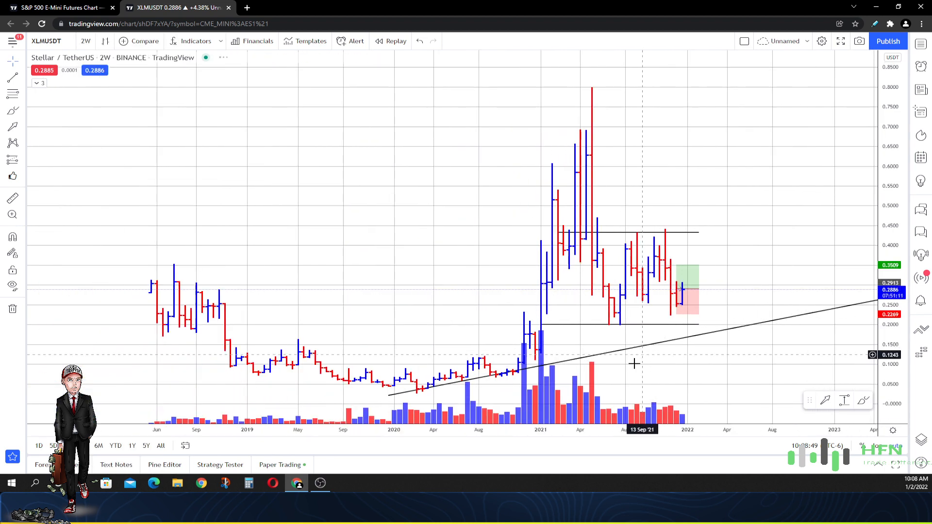
drag(633, 363, 417, 394)
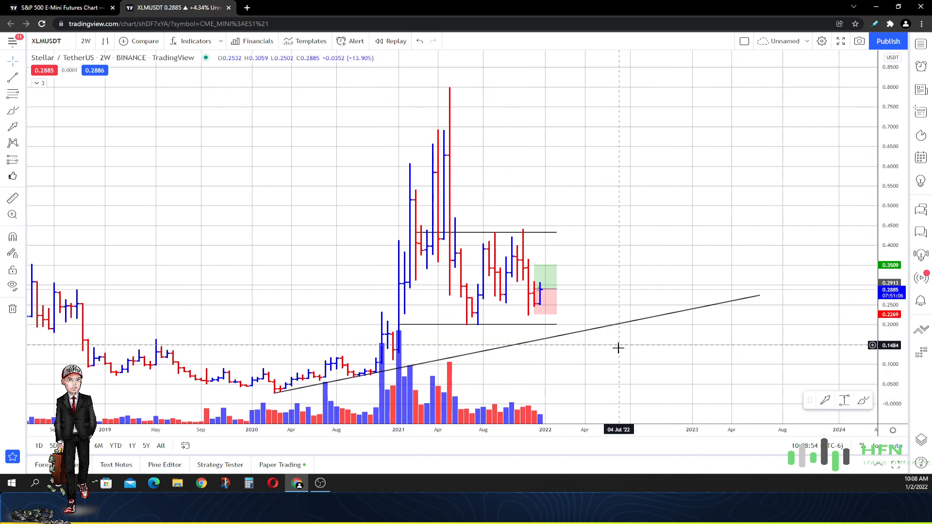
mouse_move(586, 324)
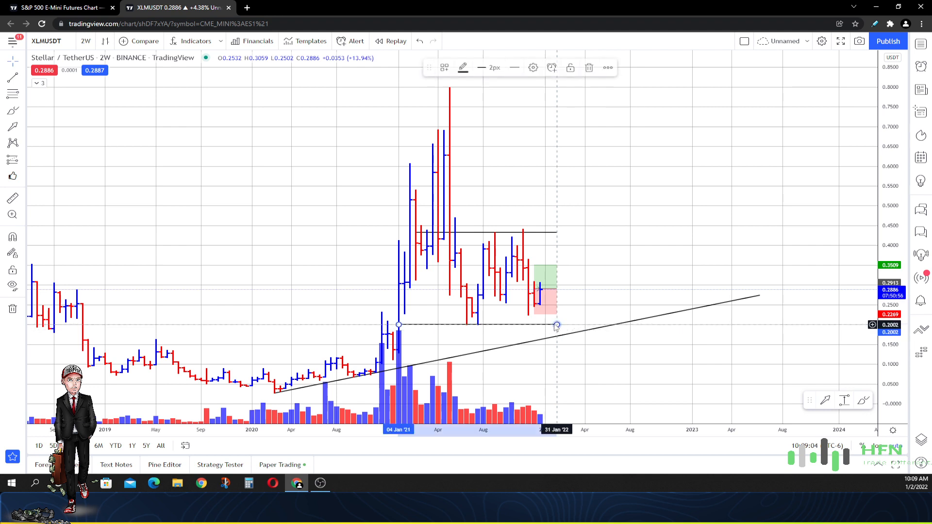
Switch the XLMUSDT chart to weekly bars with support/resistance lines and position box
click(86, 41)
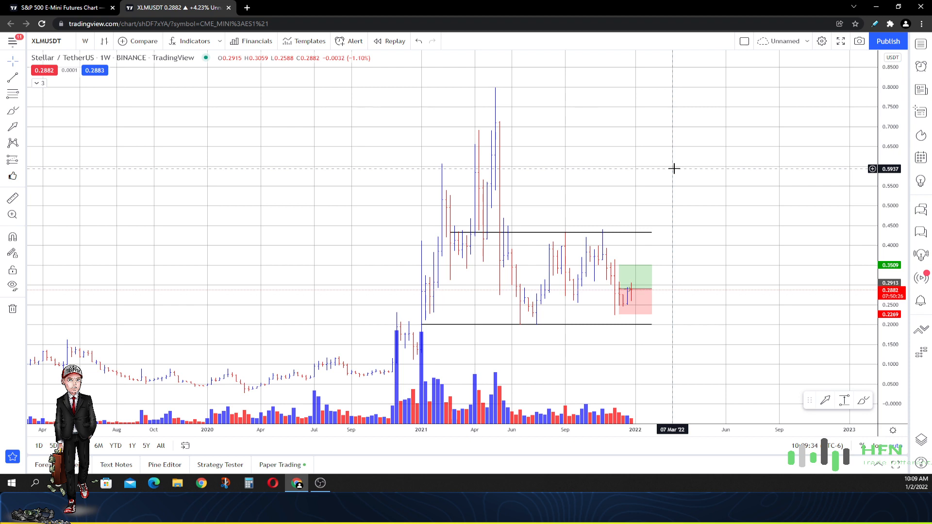
mouse_move(669, 151)
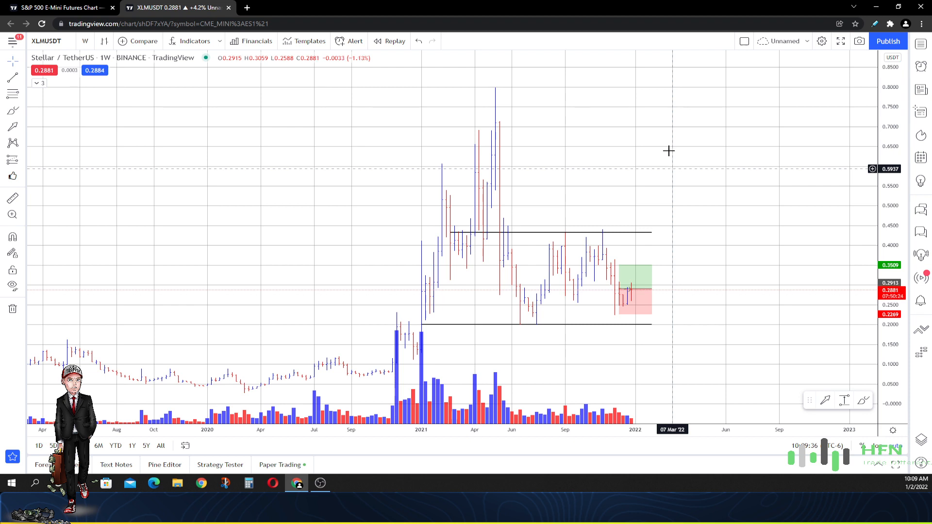
Switch to three-day bars and pan to show the May 2021 peak through the position box
click(84, 41)
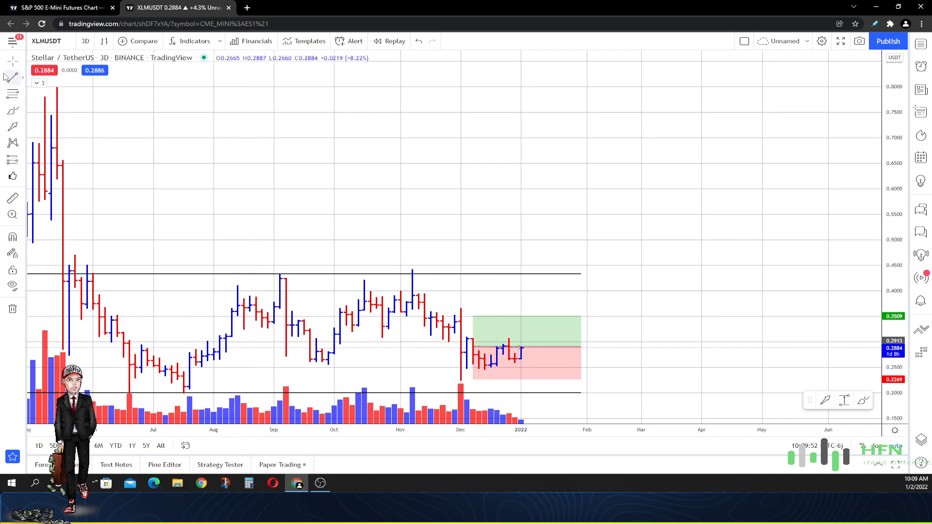
mouse_move(433, 341)
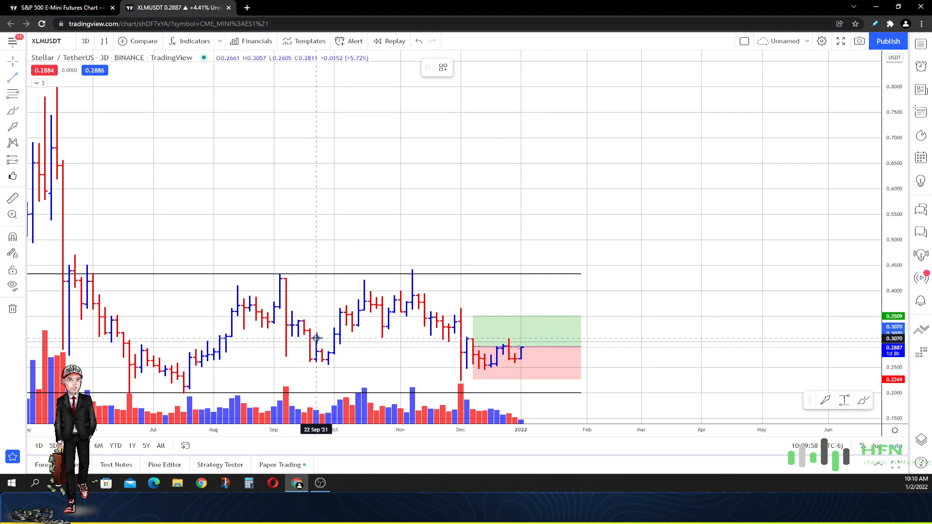
drag(317, 340, 581, 341)
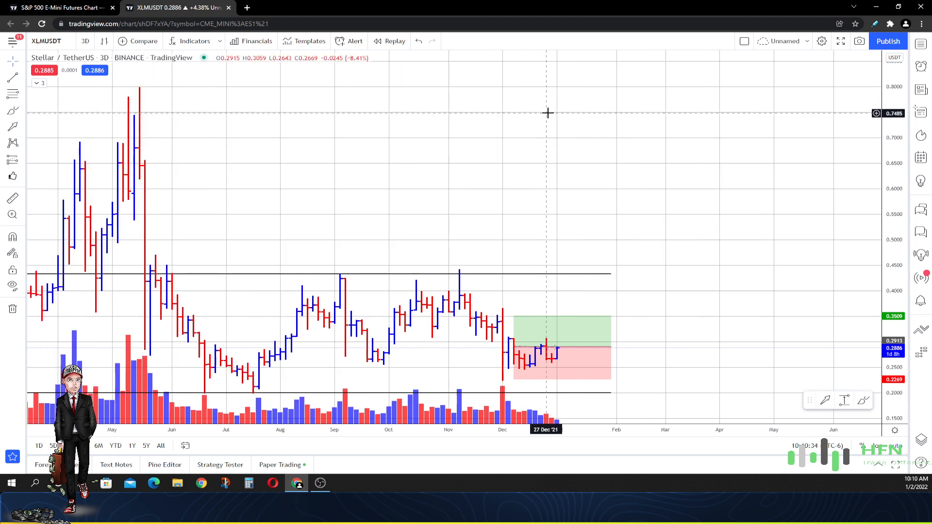
mouse_move(556, 115)
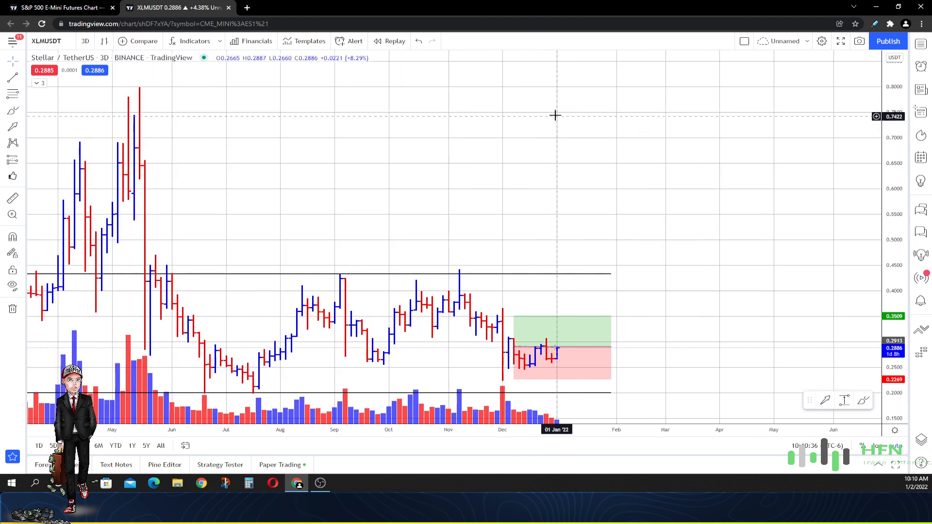
mouse_move(574, 117)
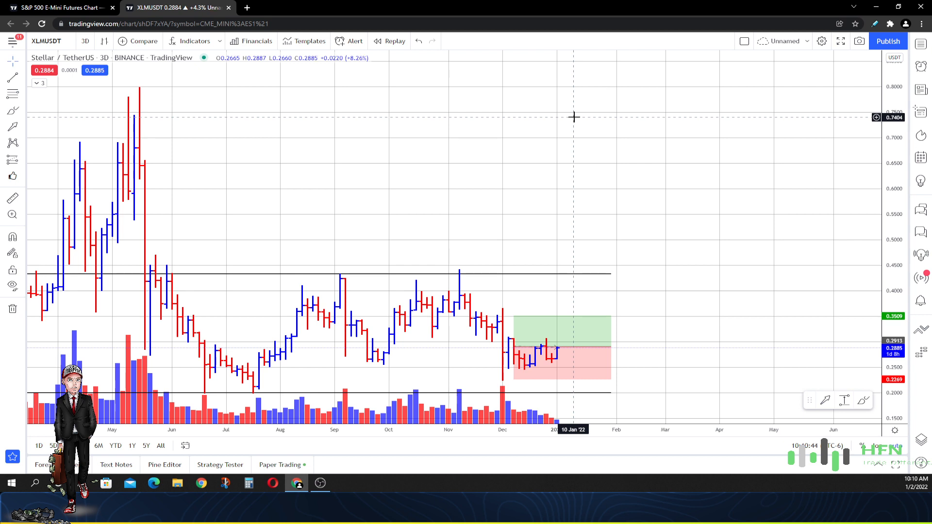
Review two-month bars with the history recentred, then move to five-month bars
click(85, 41)
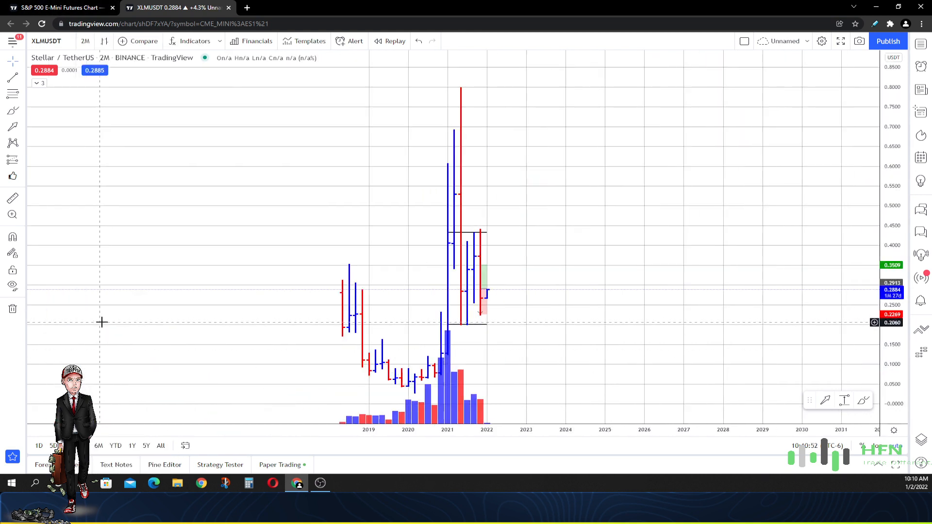
drag(101, 322, 155, 322)
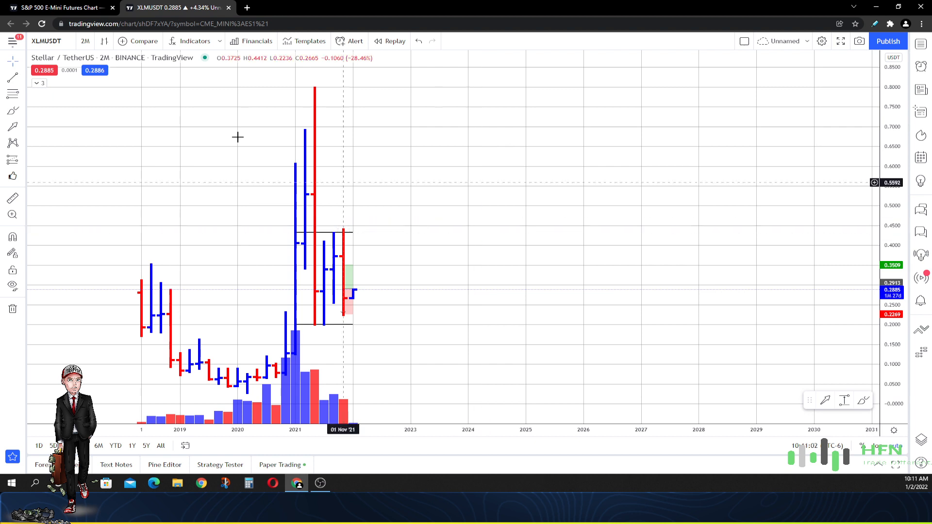
click(84, 41)
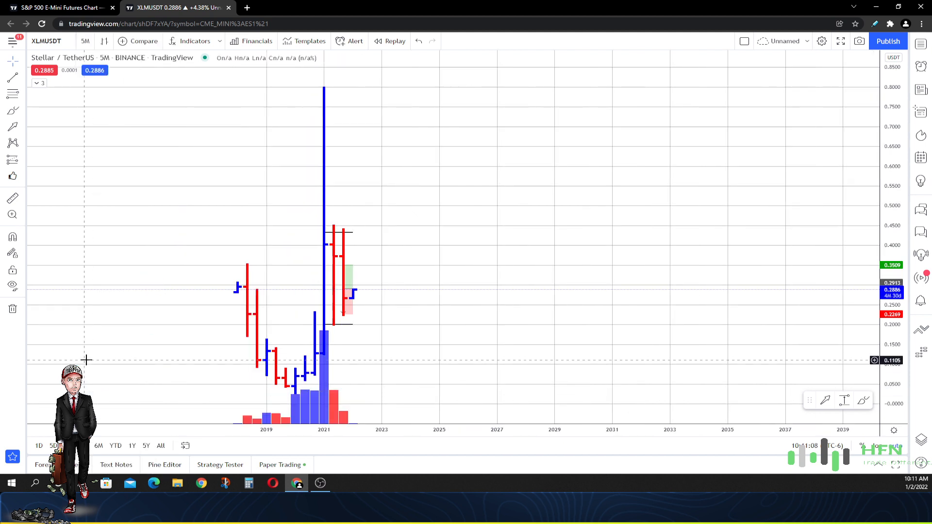
mouse_move(102, 358)
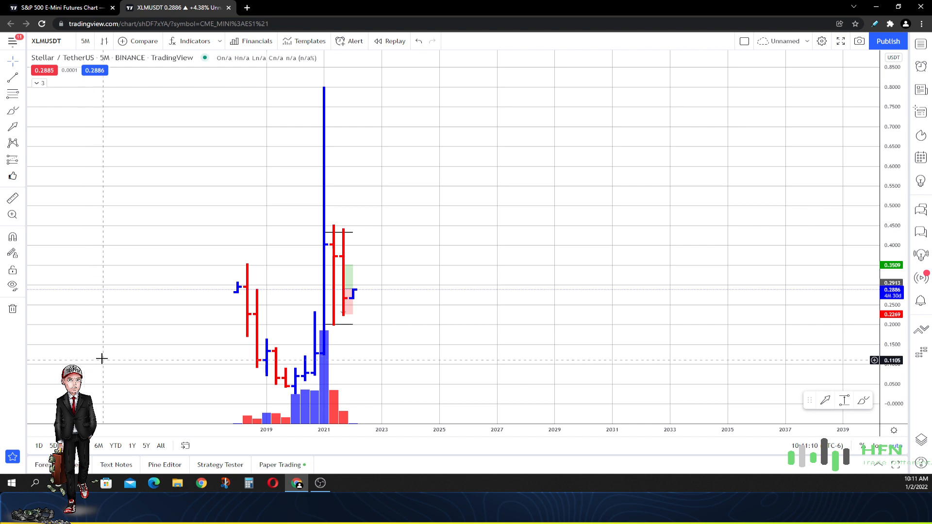
Bring up the timeframe list to return the chart to three-day bars
click(86, 41)
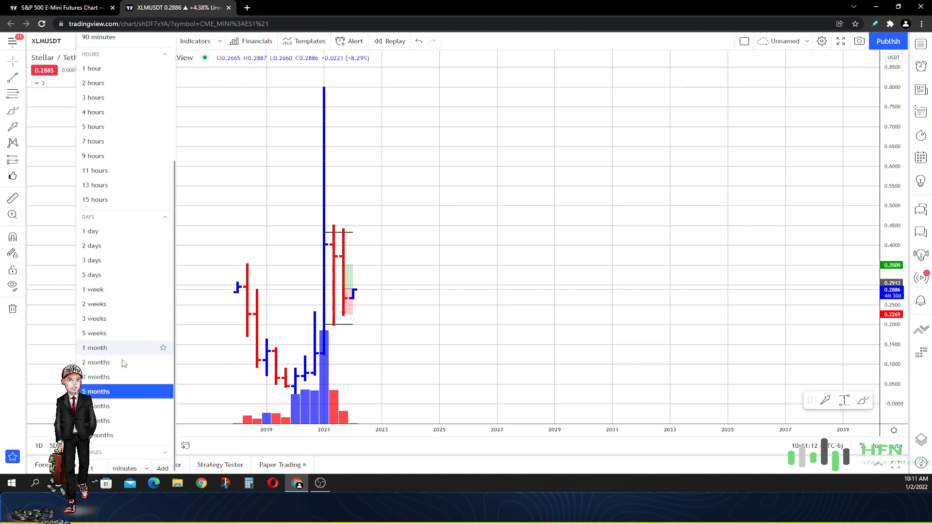
mouse_move(94, 319)
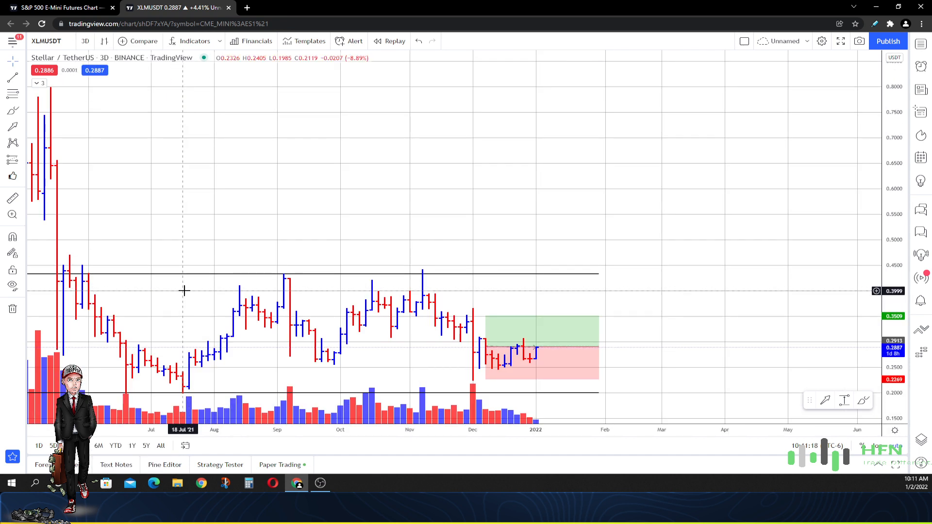
mouse_move(177, 291)
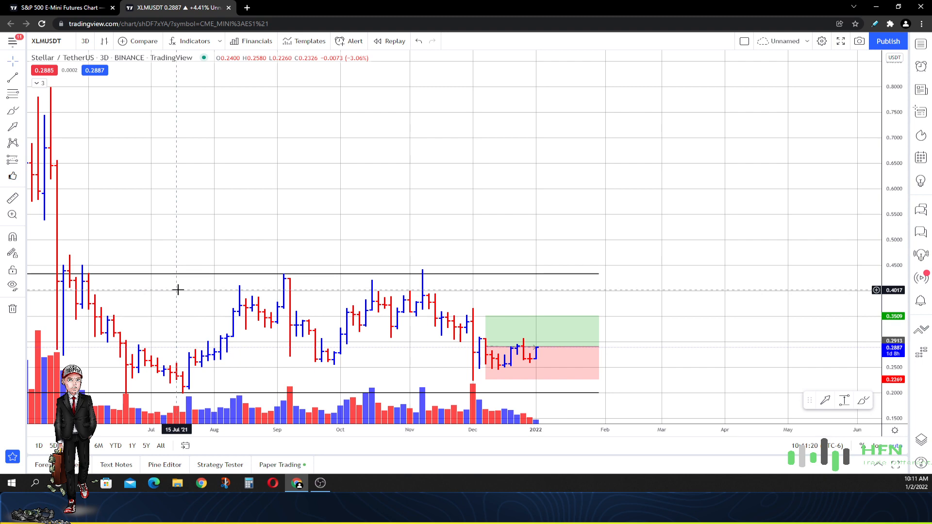
Zoom out the three-day chart to show history back to August 2020
scroll(down, 3)
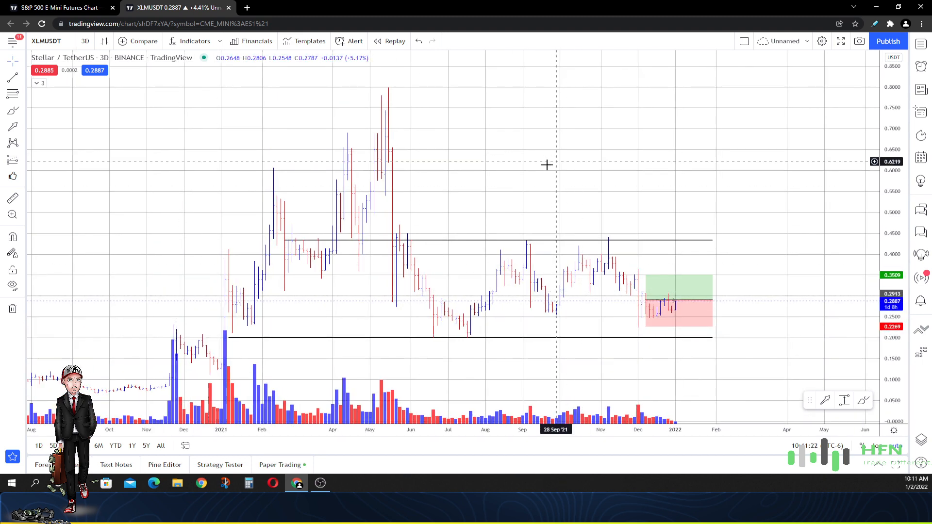
mouse_move(504, 165)
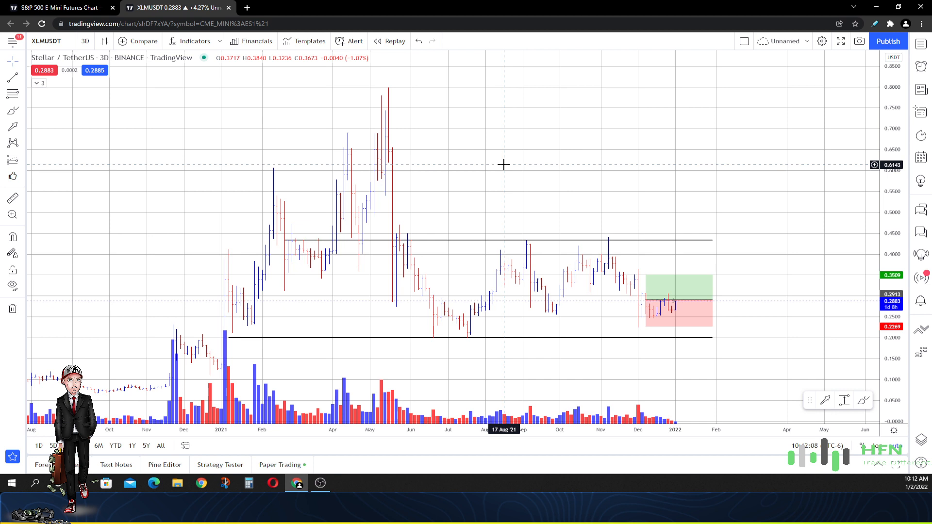
mouse_move(497, 158)
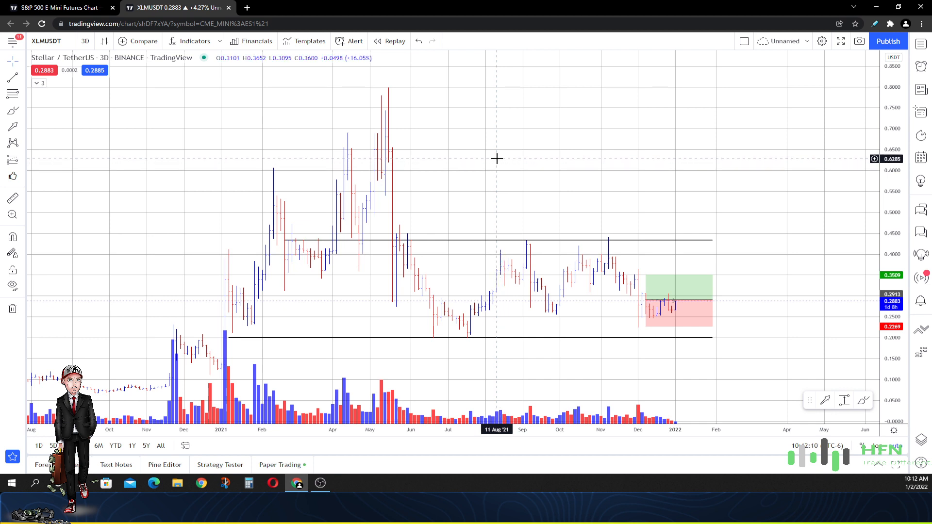